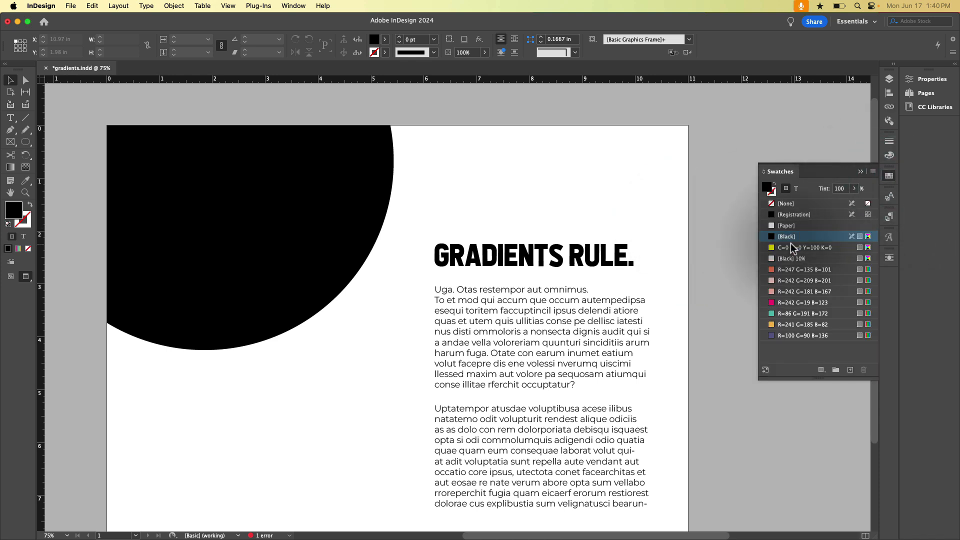
{"action": "mouse_move", "coordinate": [803, 280]}
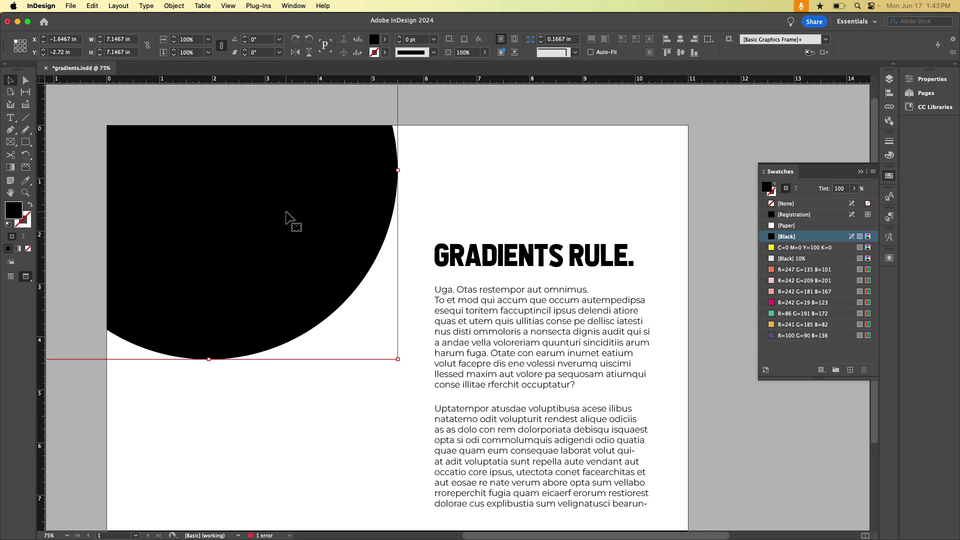
{"action": "mouse_move", "coordinate": [15, 171]}
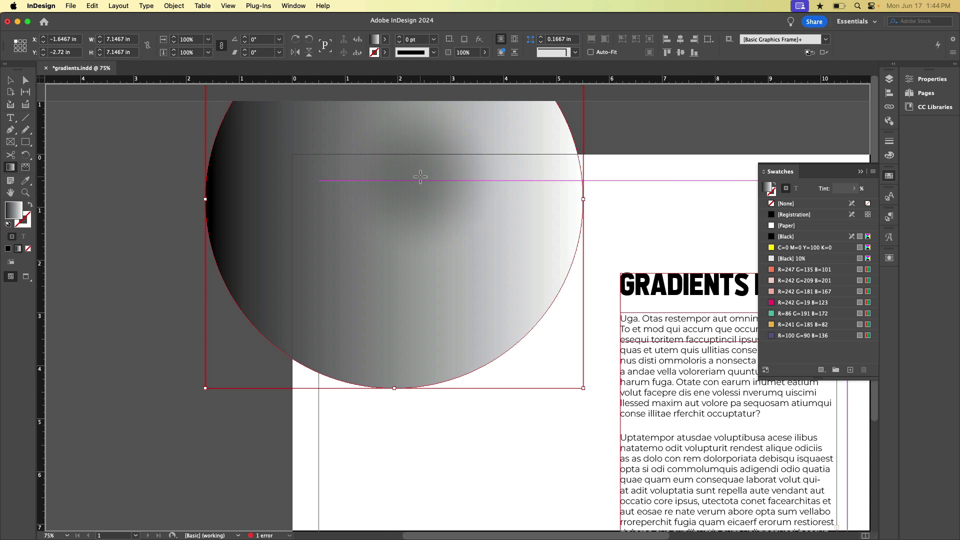
Redraw the circle's fill gradient with repeated Gradient Swatch drags, ending horizontal dark-left to white-right.
{"action": "left_click_drag", "start_coordinate": [419, 178], "coordinate": [398, 368]}
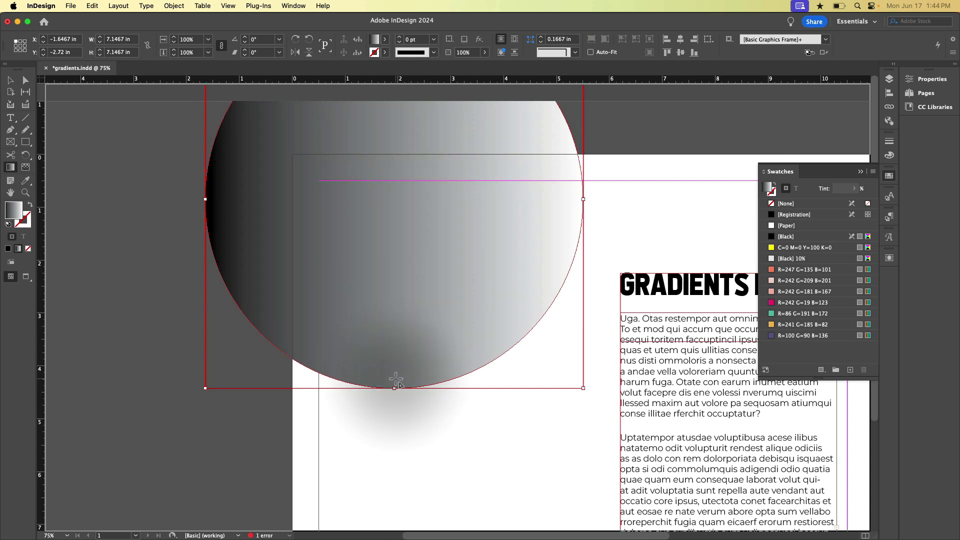
{"action": "left_click_drag", "start_coordinate": [397, 380], "coordinate": [405, 101]}
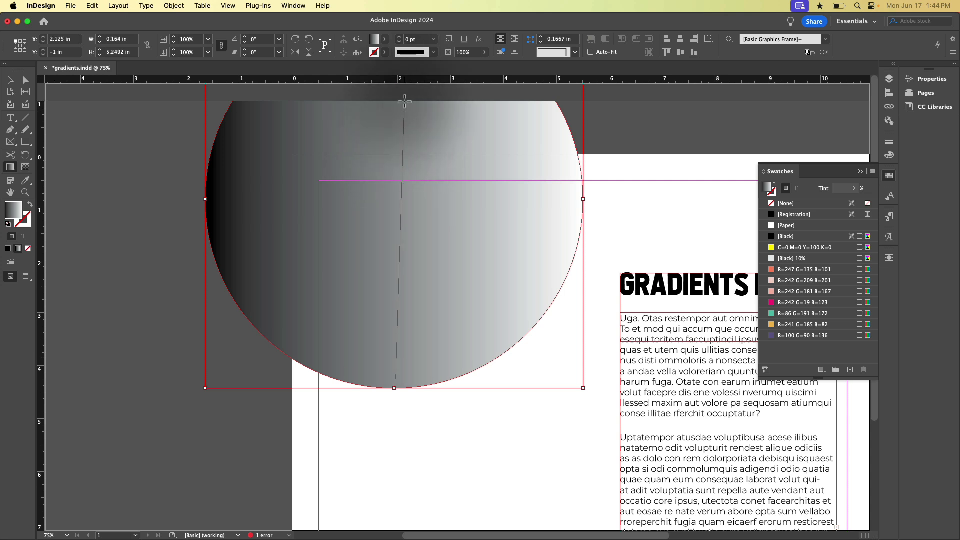
{"action": "left_click_drag", "start_coordinate": [404, 101], "coordinate": [440, 301]}
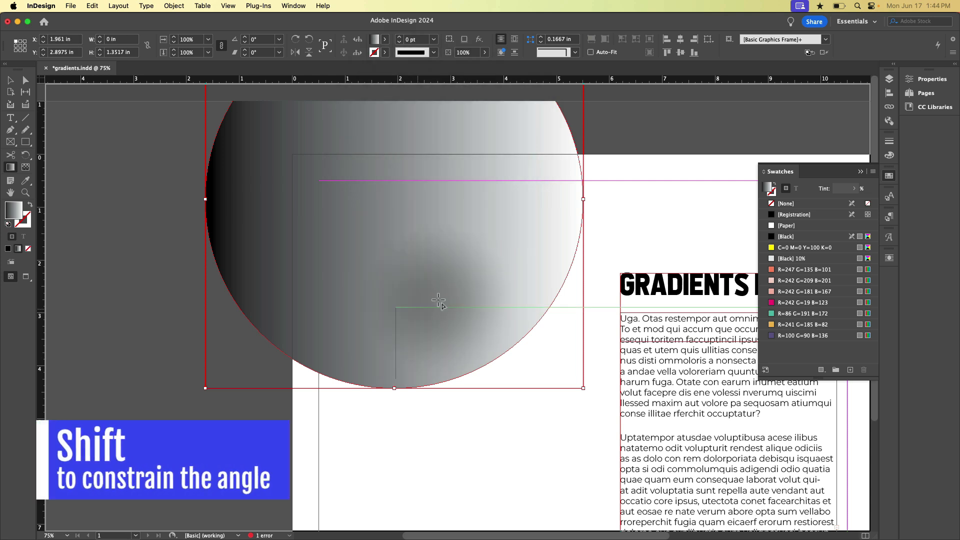
{"action": "left_click_drag", "start_coordinate": [438, 300], "coordinate": [373, 205]}
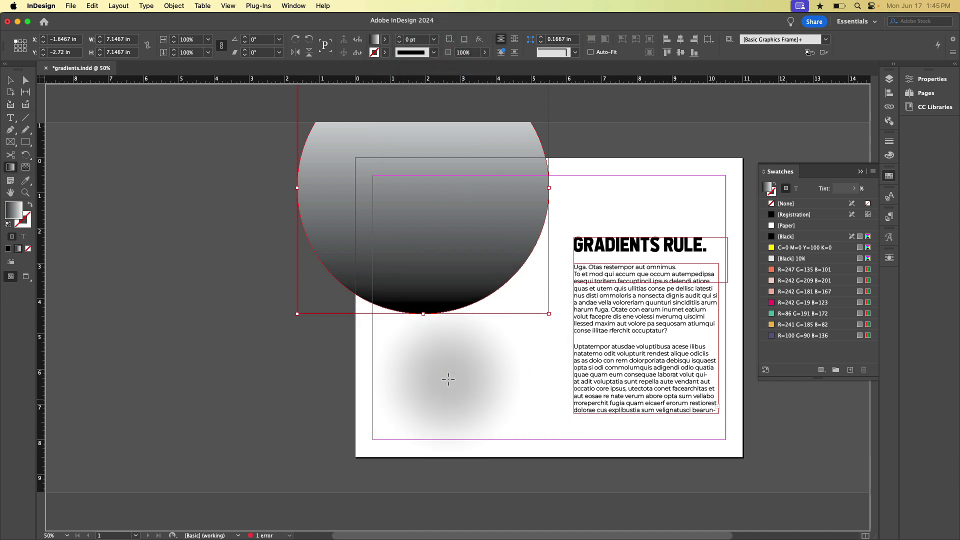
{"action": "left_click_drag", "start_coordinate": [447, 380], "coordinate": [256, 370]}
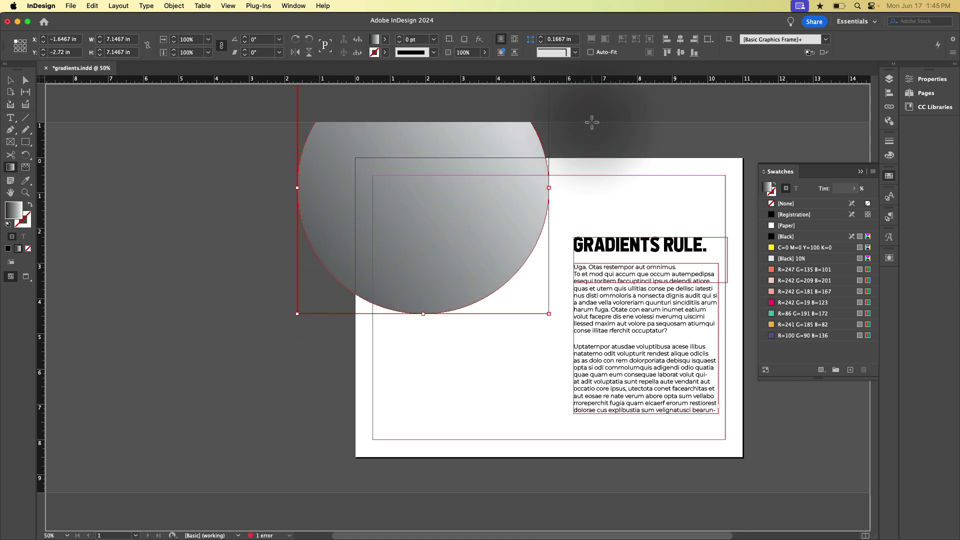
{"action": "left_click_drag", "start_coordinate": [593, 122], "coordinate": [395, 174]}
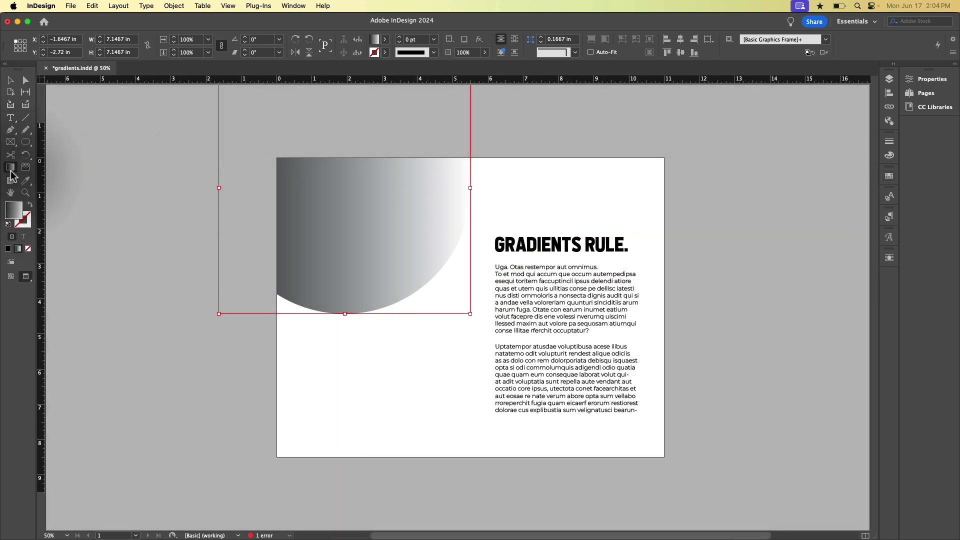
Show the Gradient panel's full options for the circle's fill, keeping Type Linear and nudging the midpoint.
{"action": "left_click", "coordinate": [11, 170]}
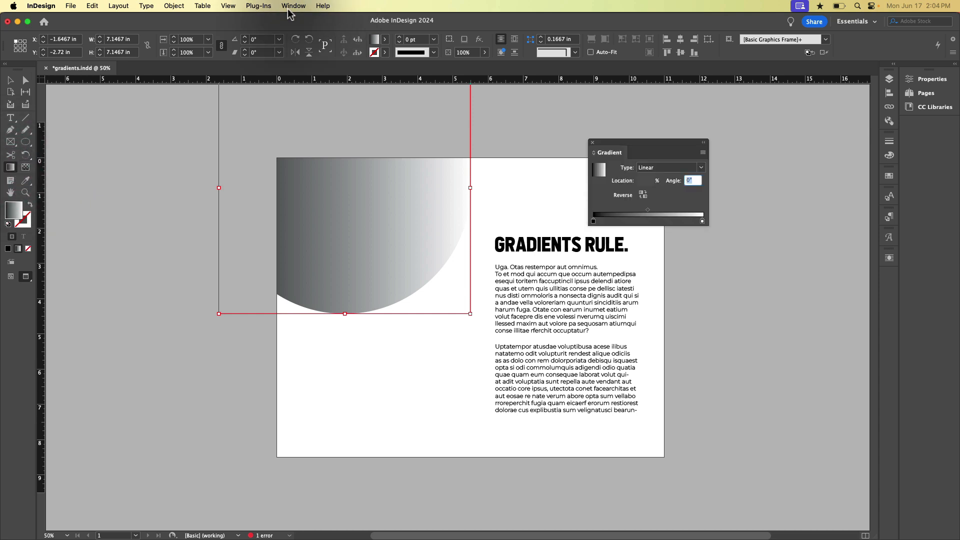
{"action": "left_click", "coordinate": [293, 6]}
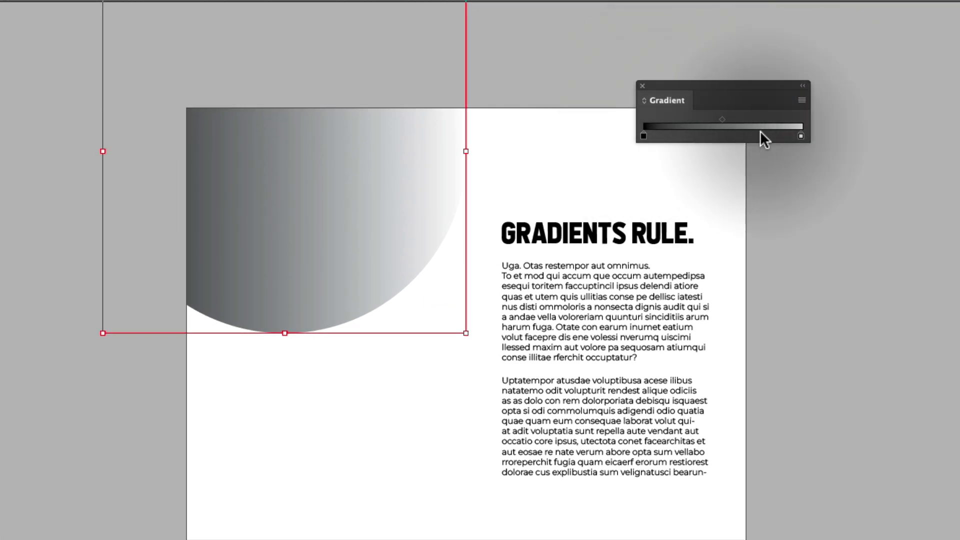
{"action": "mouse_move", "coordinate": [802, 100]}
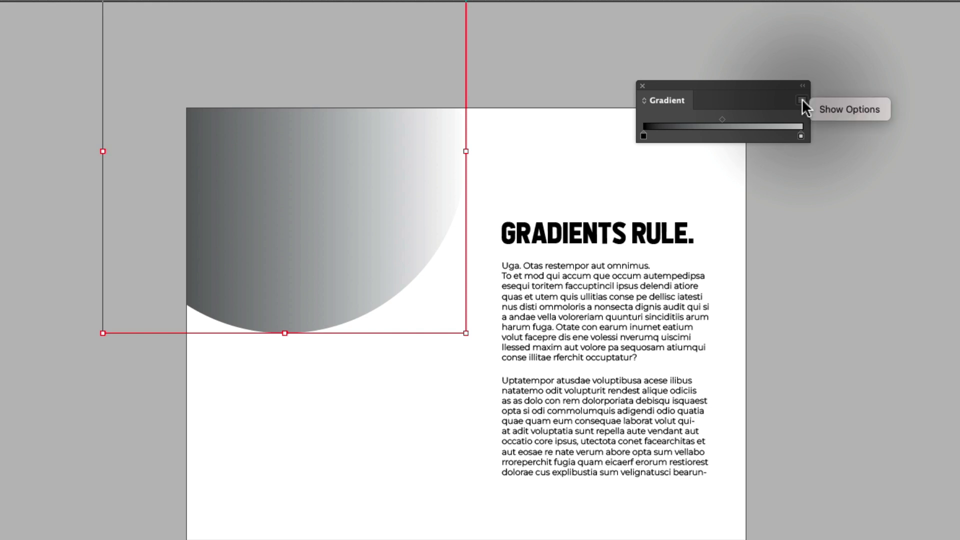
{"action": "left_click", "coordinate": [801, 100]}
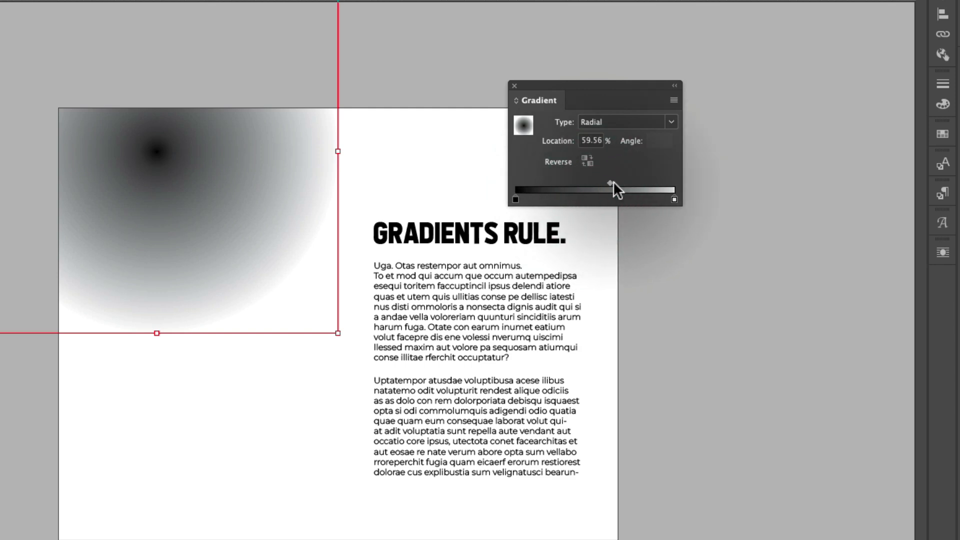
{"action": "left_click_drag", "start_coordinate": [609, 182], "coordinate": [599, 183]}
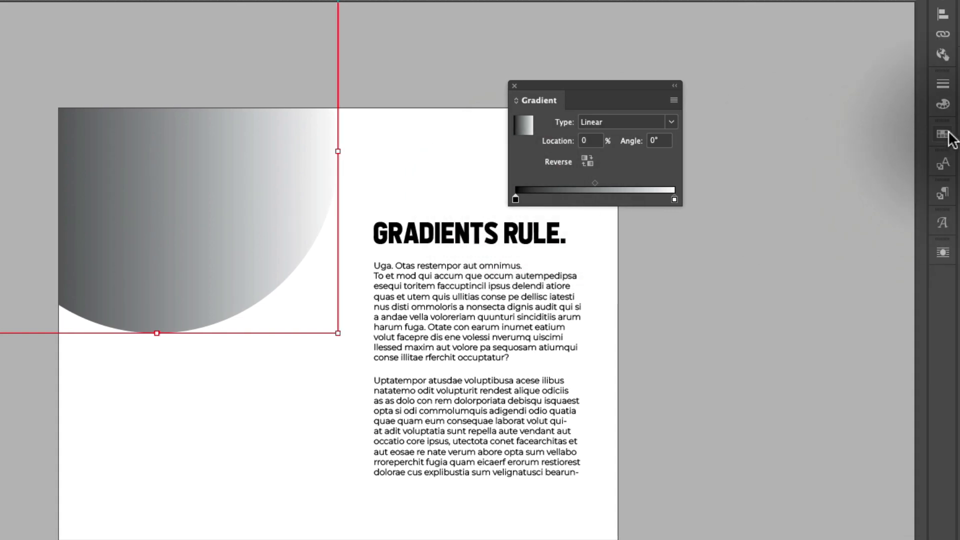
Recolour the ramp from swatches: pink start, teal end, orange middle stop at 50%.
{"action": "left_click", "coordinate": [942, 133]}
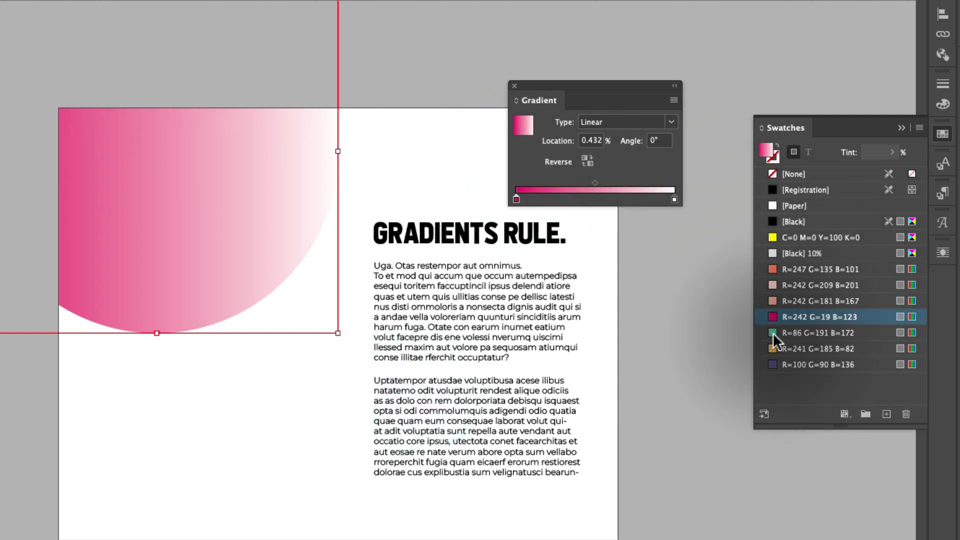
{"action": "left_click", "coordinate": [673, 200]}
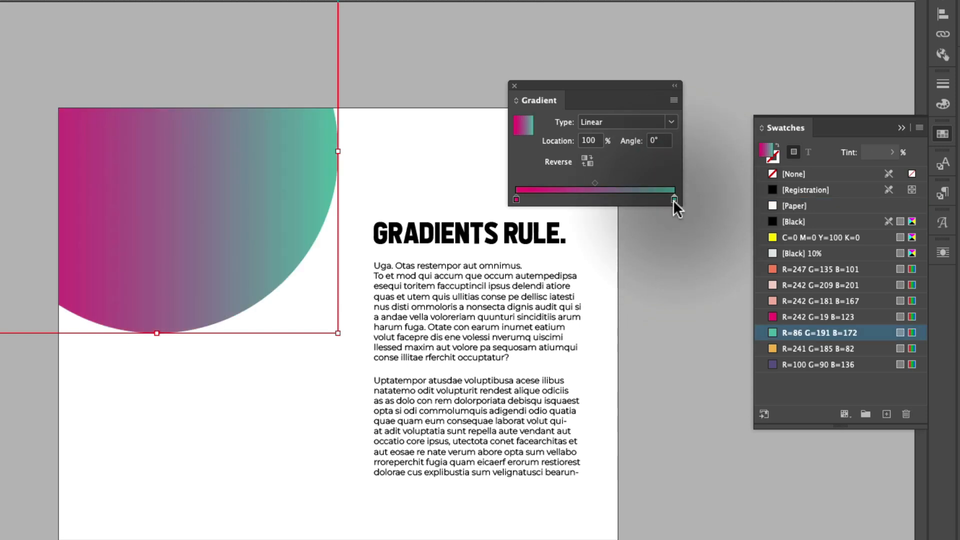
{"action": "left_click_drag", "start_coordinate": [673, 200], "coordinate": [600, 200]}
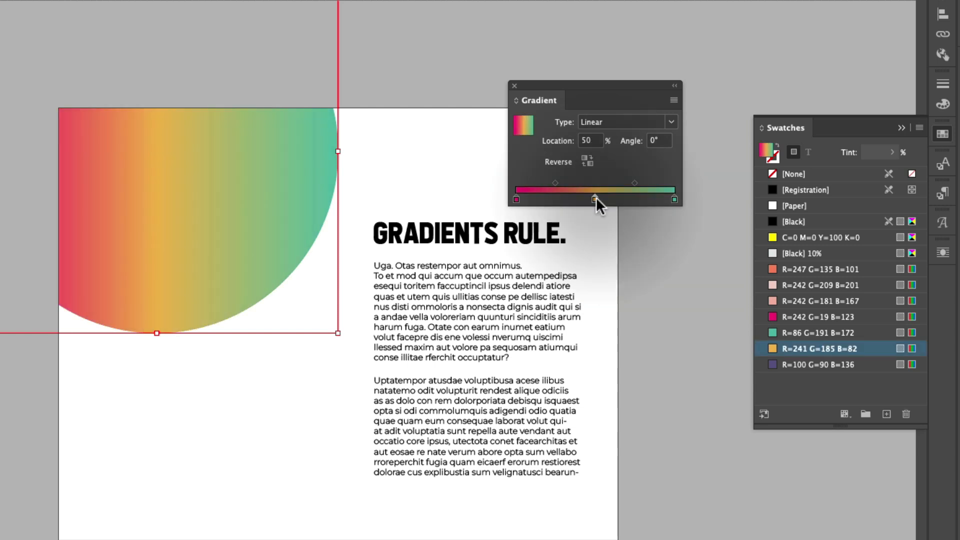
{"action": "left_click_drag", "start_coordinate": [592, 199], "coordinate": [598, 199]}
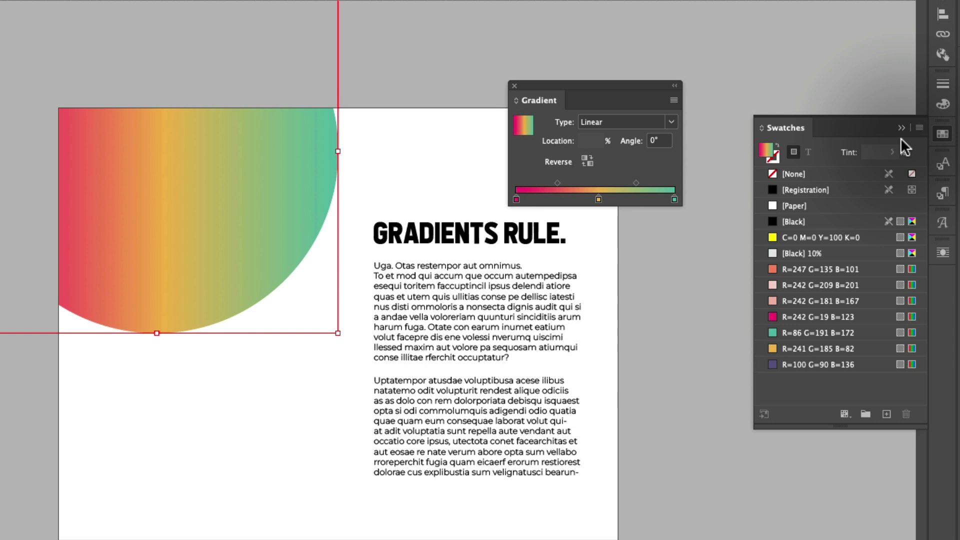
Save the pink-orange-teal gradient as a new gradient swatch named 'Happy Dance'.
{"action": "left_click", "coordinate": [918, 127]}
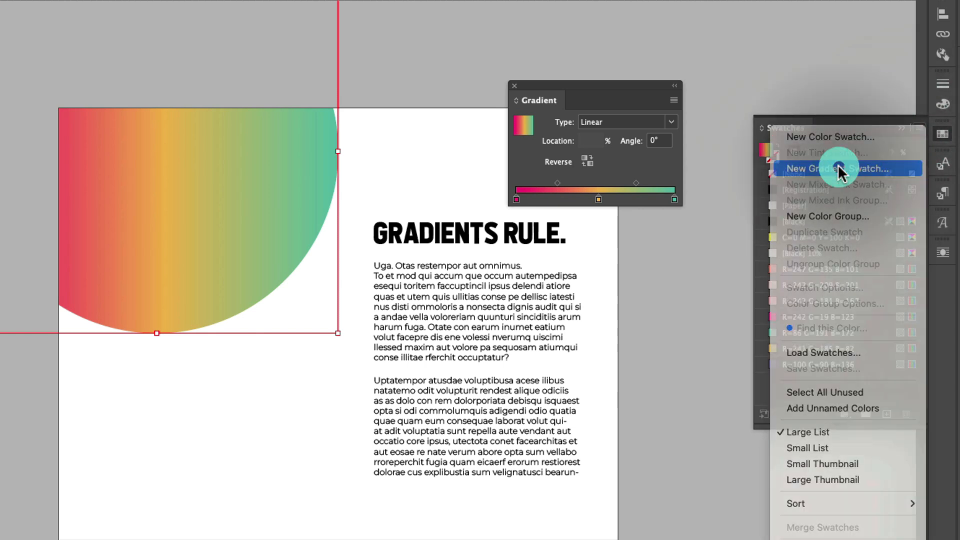
{"action": "left_click", "coordinate": [833, 168]}
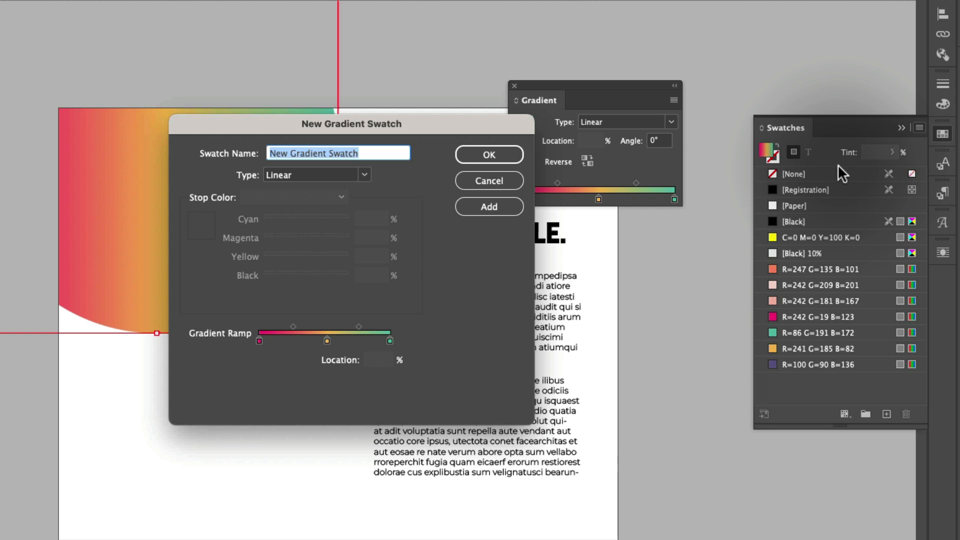
{"action": "type", "text": "Happy"}
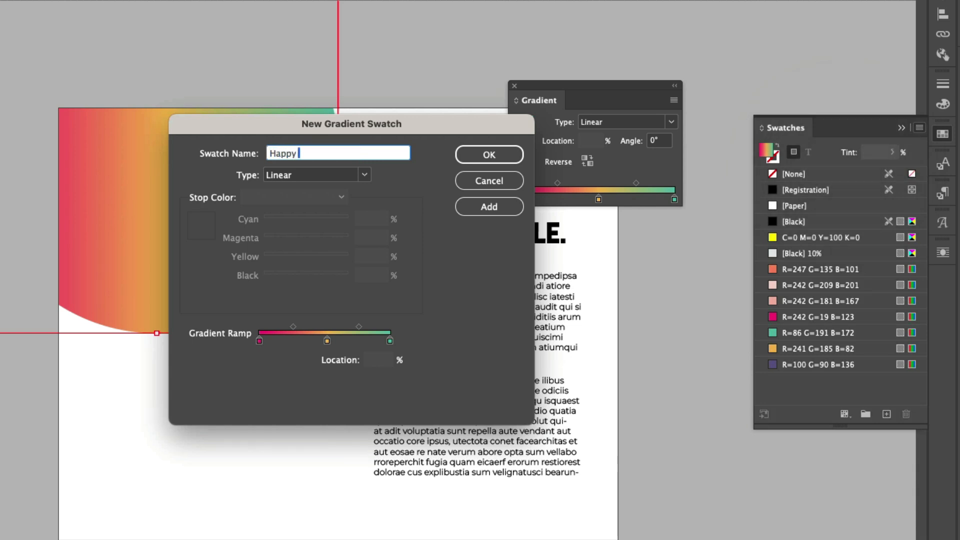
{"action": "type", "text": "Dance"}
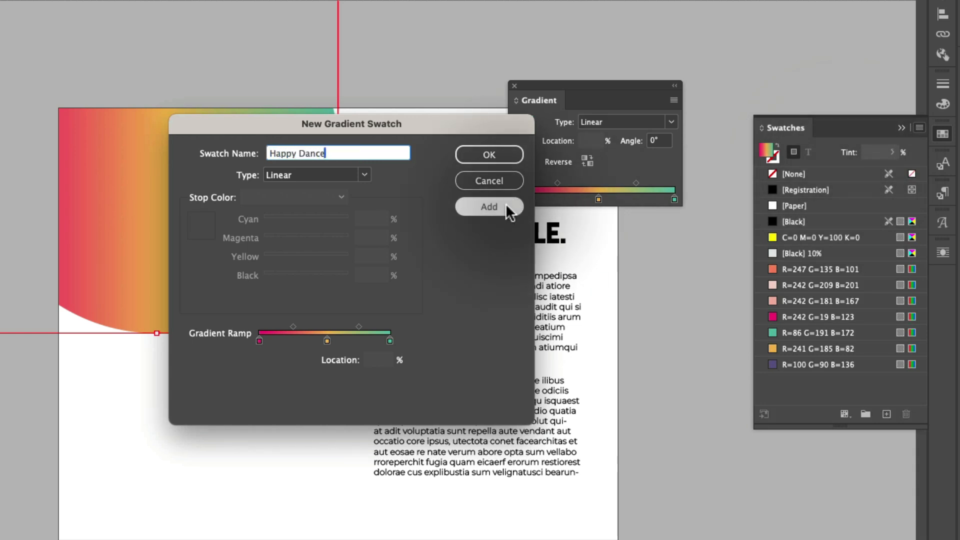
{"action": "left_click", "coordinate": [489, 206]}
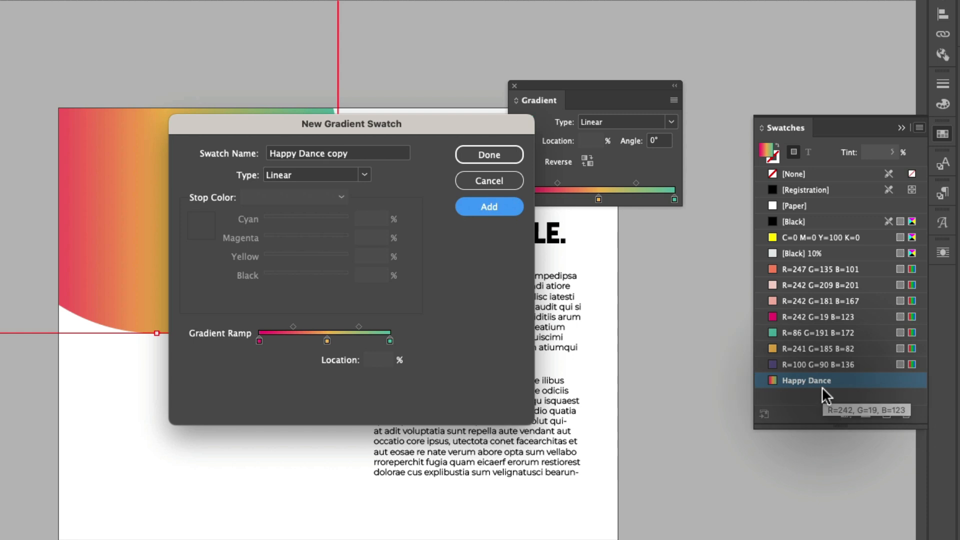
{"action": "mouse_move", "coordinate": [824, 396]}
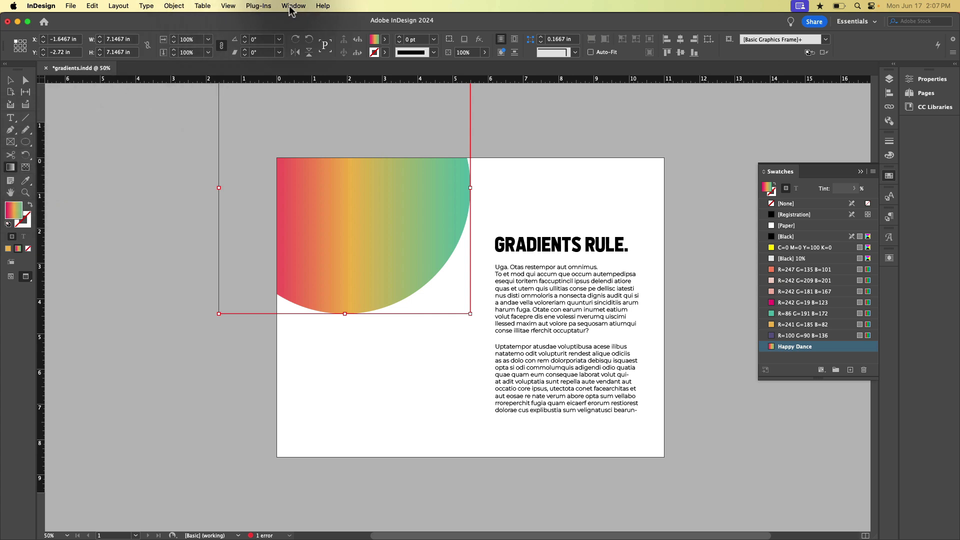
{"action": "left_click", "coordinate": [294, 6]}
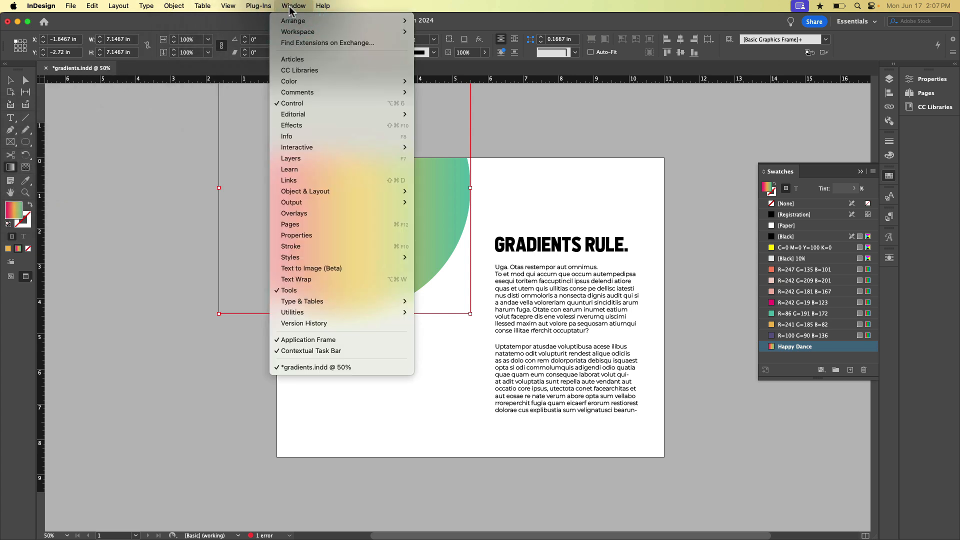
{"action": "mouse_move", "coordinate": [288, 81]}
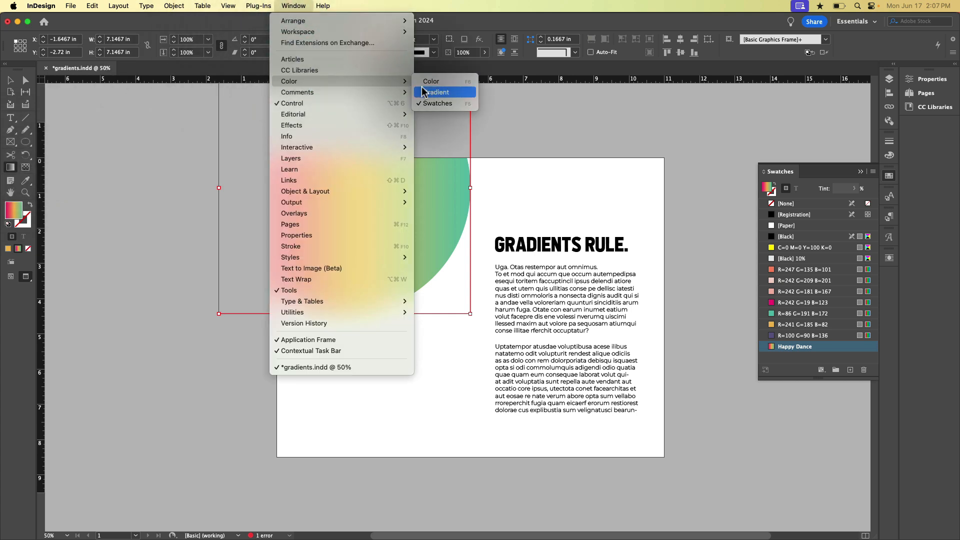
{"action": "left_click", "coordinate": [437, 92]}
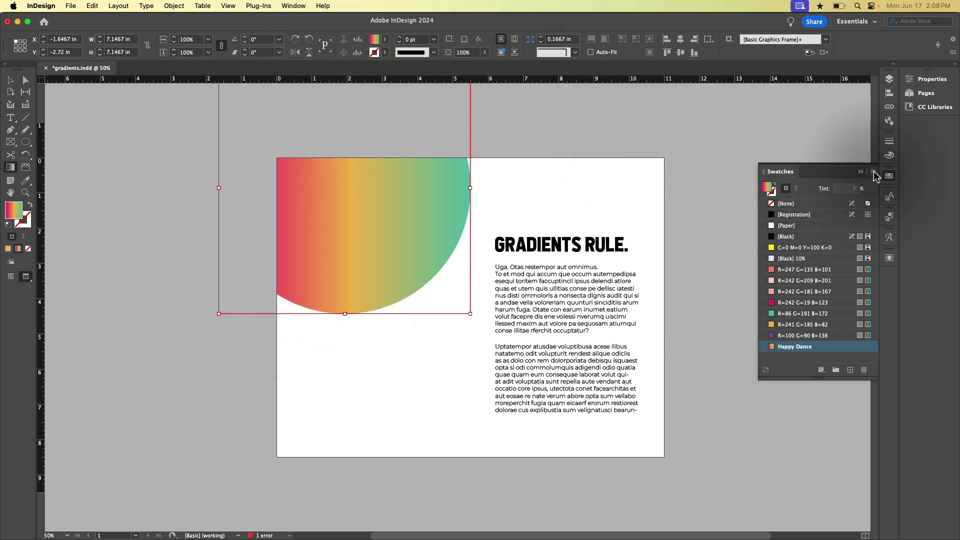
Create and add a new gradient swatch named 'Cotton Candy'.
{"action": "left_click", "coordinate": [860, 172]}
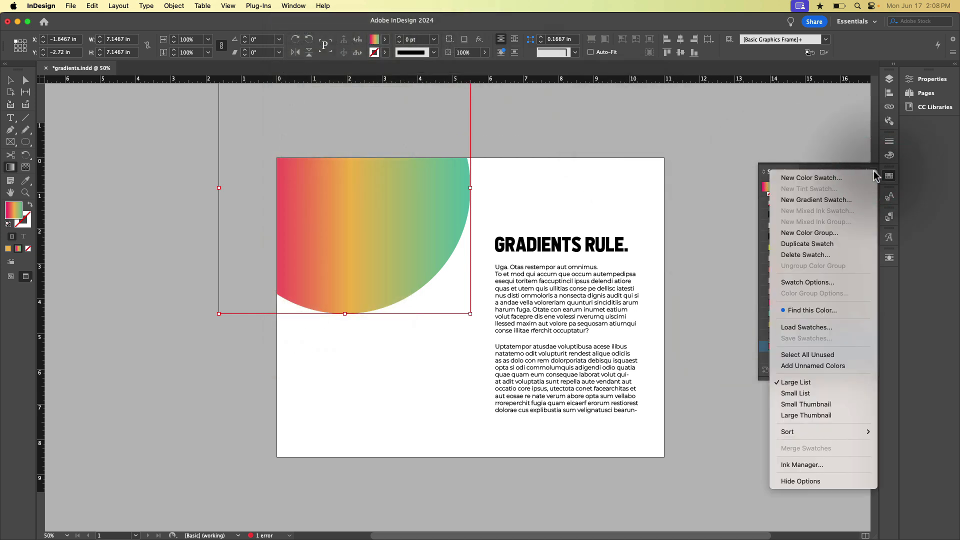
{"action": "left_click", "coordinate": [816, 200]}
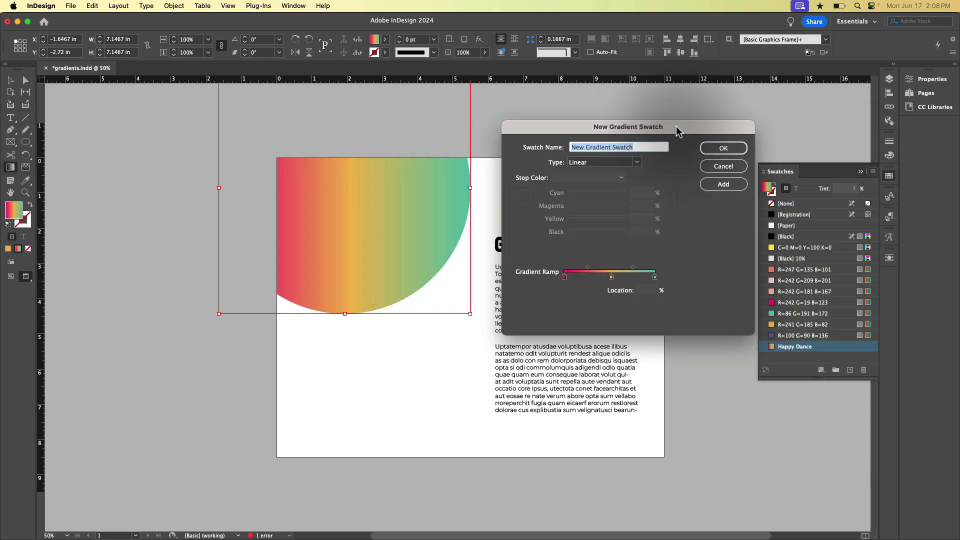
{"action": "type", "text": "Cotton Candy"}
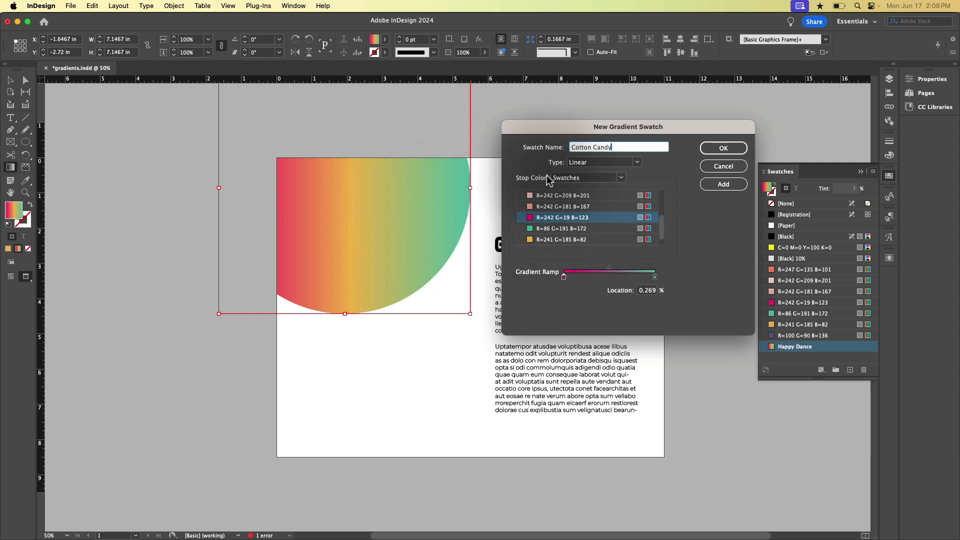
{"action": "left_click", "coordinate": [723, 184]}
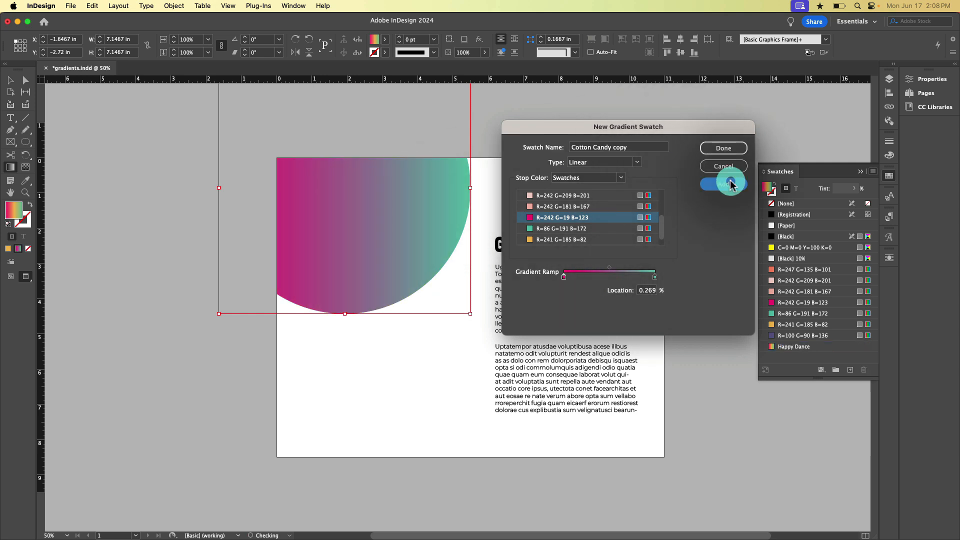
Set the ending stop to RGB colour values and finish, leaving Cotton Candy and Cotton Candy copy in the swatches.
{"action": "left_click", "coordinate": [722, 184]}
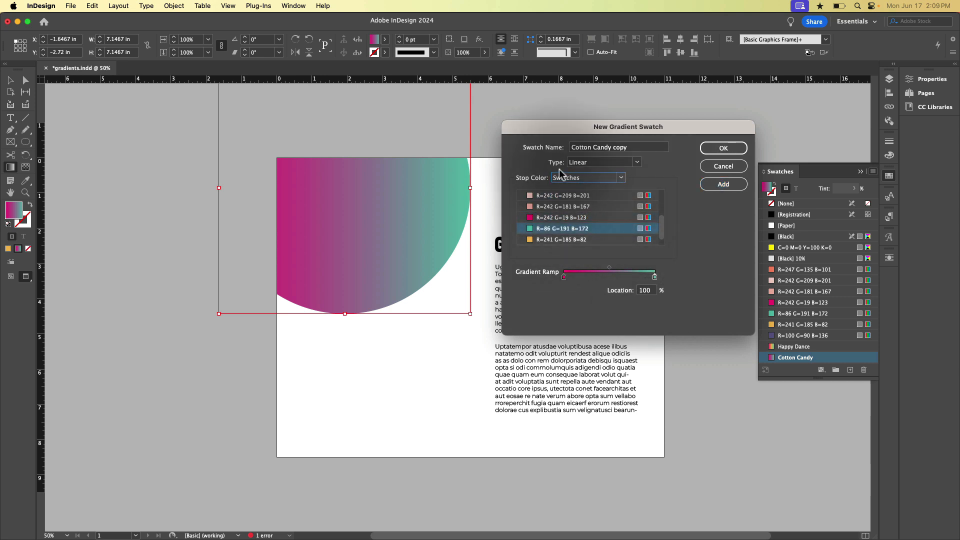
{"action": "left_click", "coordinate": [620, 178]}
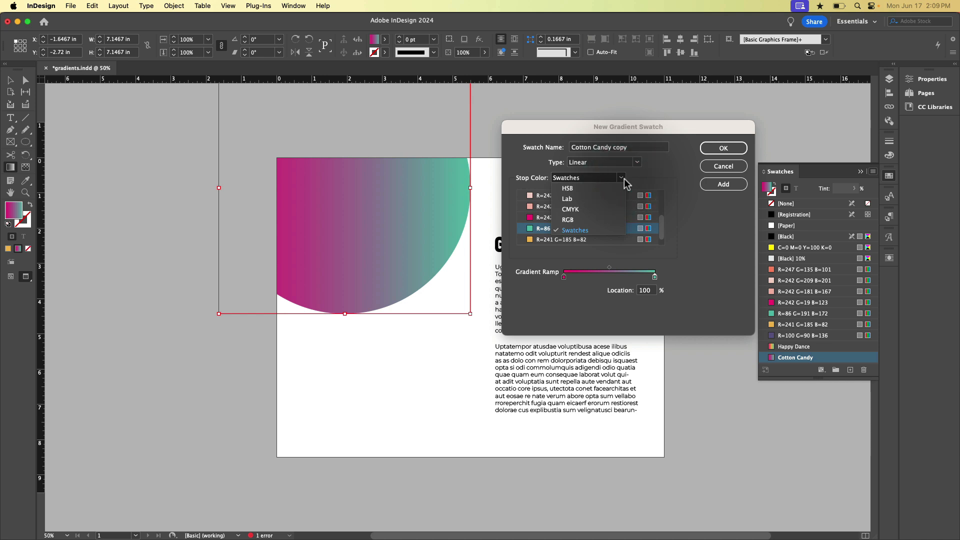
{"action": "left_click", "coordinate": [568, 219]}
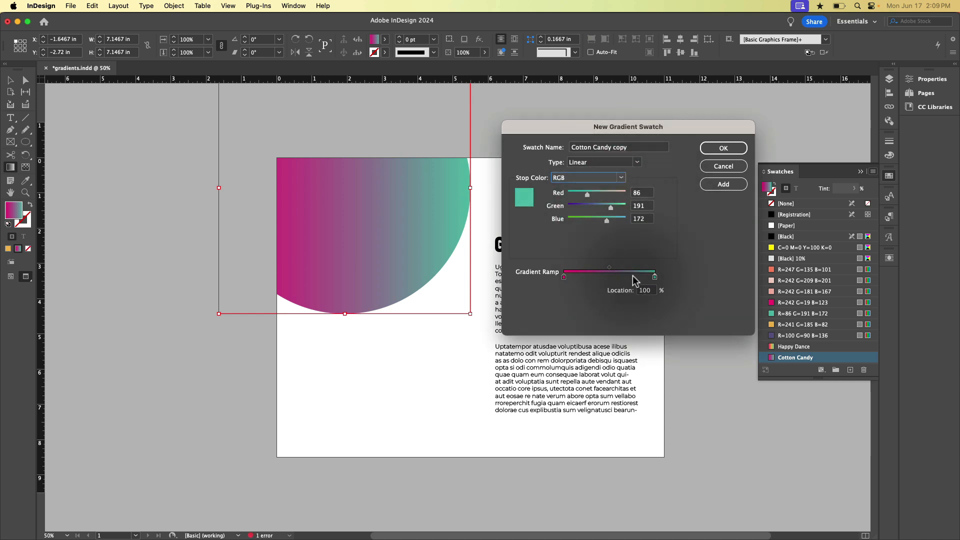
{"action": "mouse_move", "coordinate": [672, 273]}
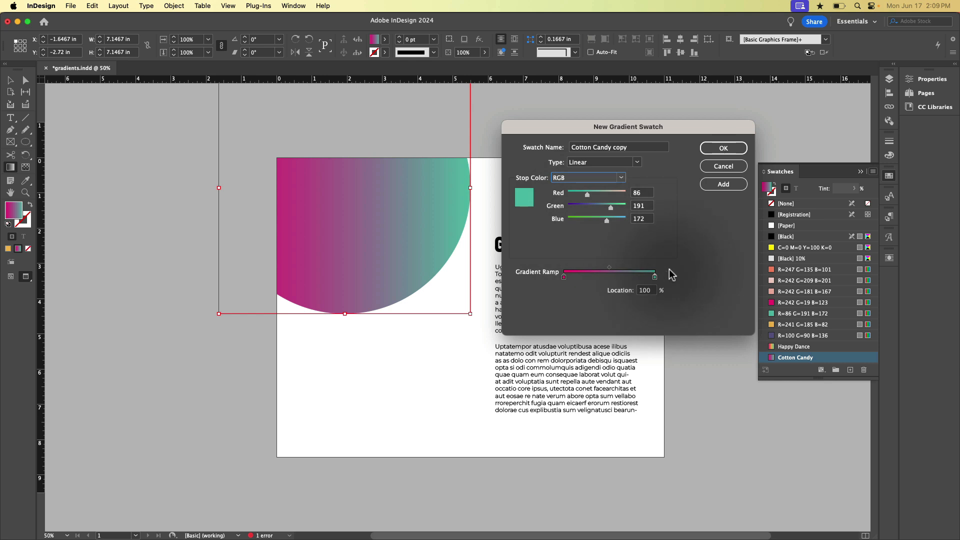
{"action": "mouse_move", "coordinate": [673, 272]}
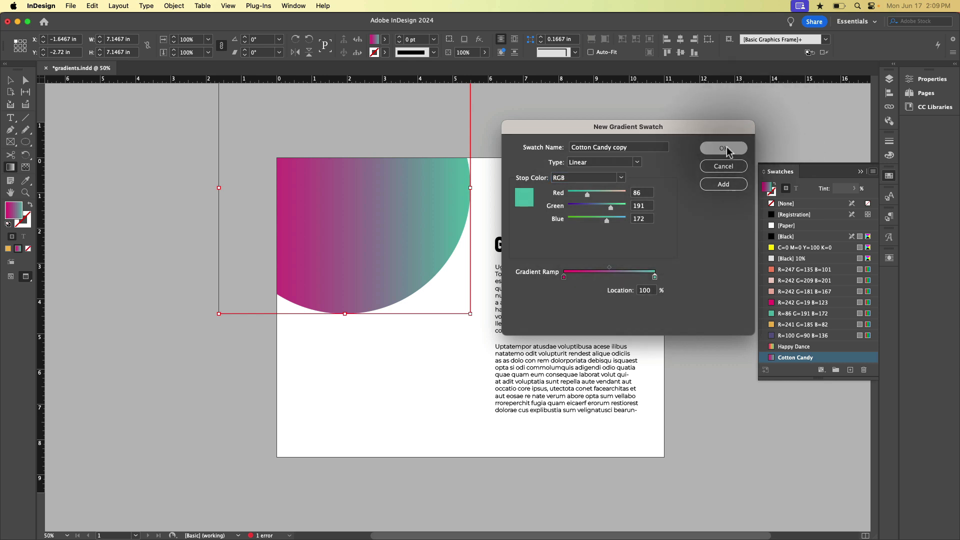
{"action": "left_click", "coordinate": [722, 148]}
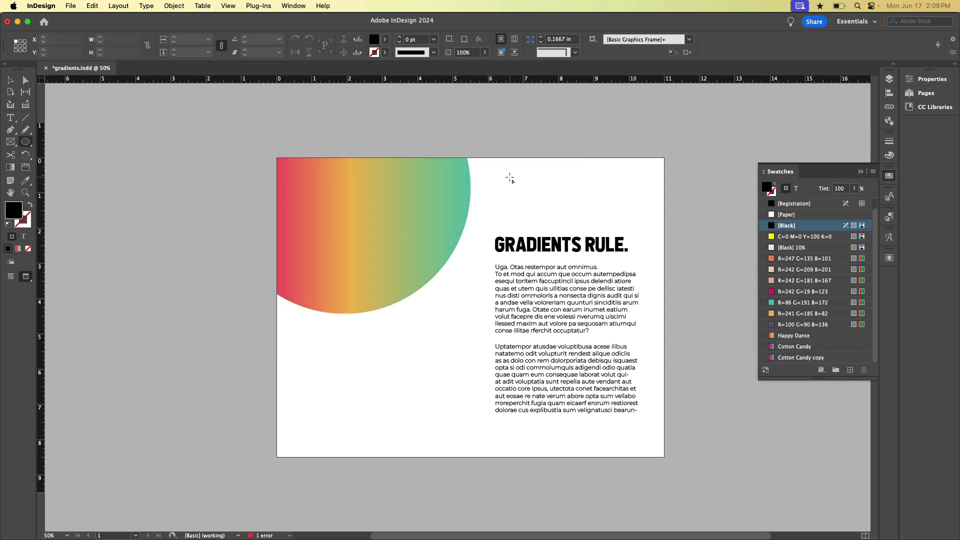
Draw two smaller circles at the bottom edge and top-right corner and fill them with Happy Dance.
{"action": "left_click_drag", "start_coordinate": [383, 385], "coordinate": [411, 401]}
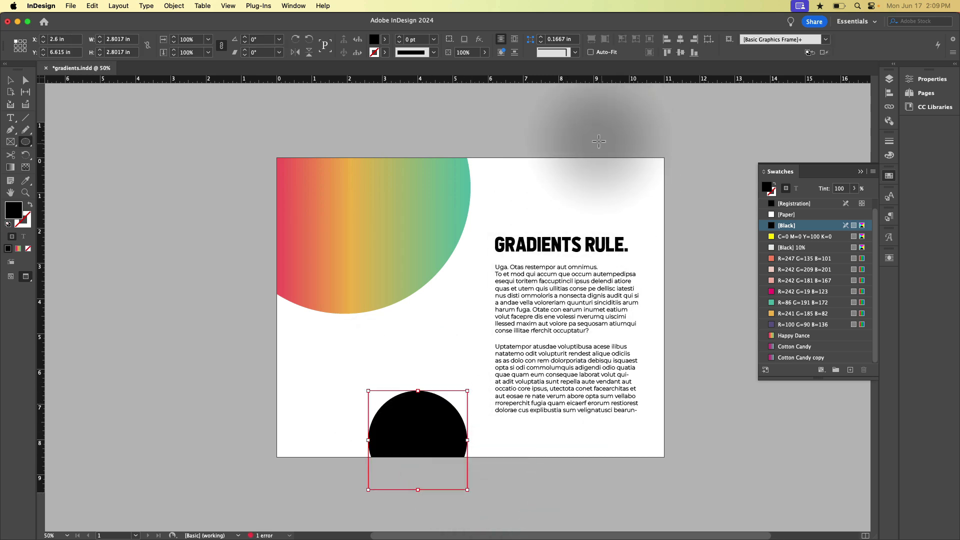
{"action": "left_click_drag", "start_coordinate": [418, 439], "coordinate": [626, 170]}
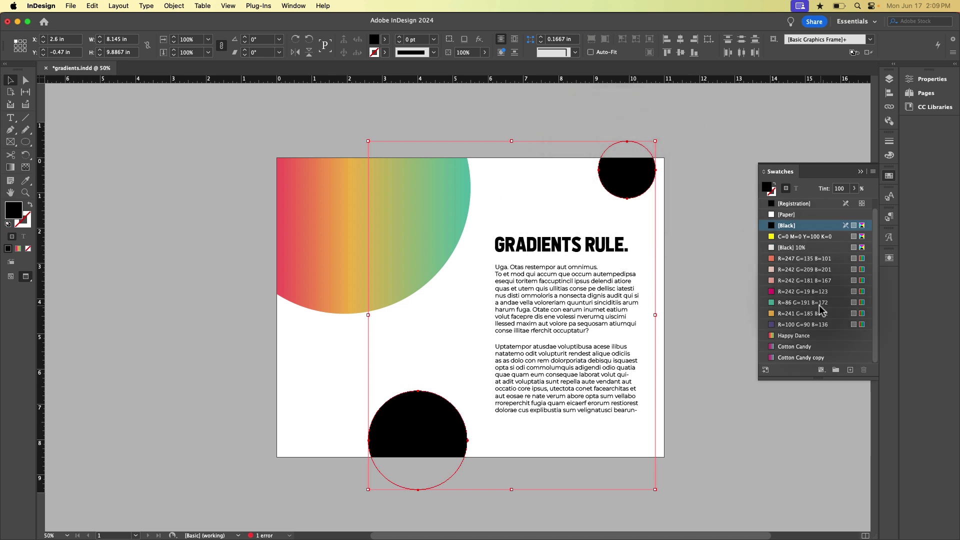
{"action": "left_click", "coordinate": [794, 336]}
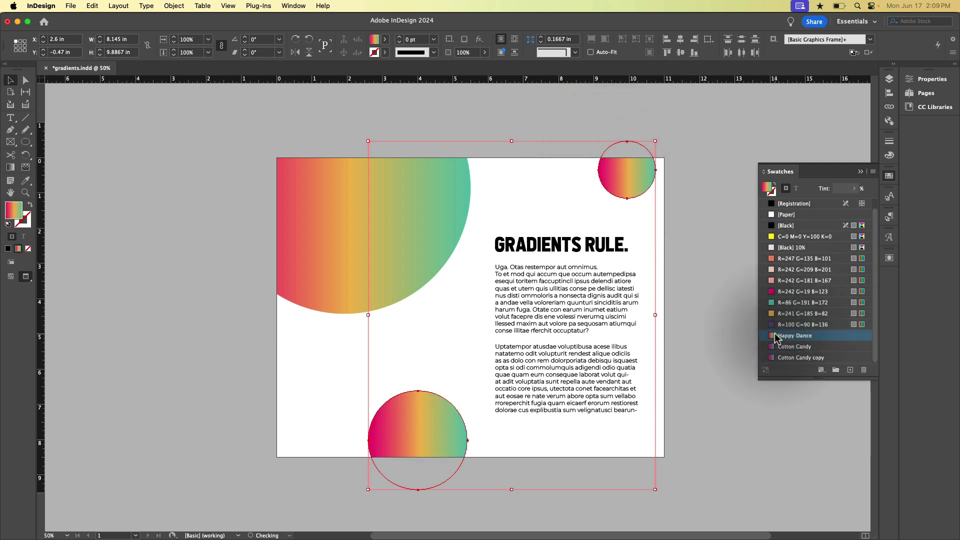
{"action": "left_click", "coordinate": [793, 225]}
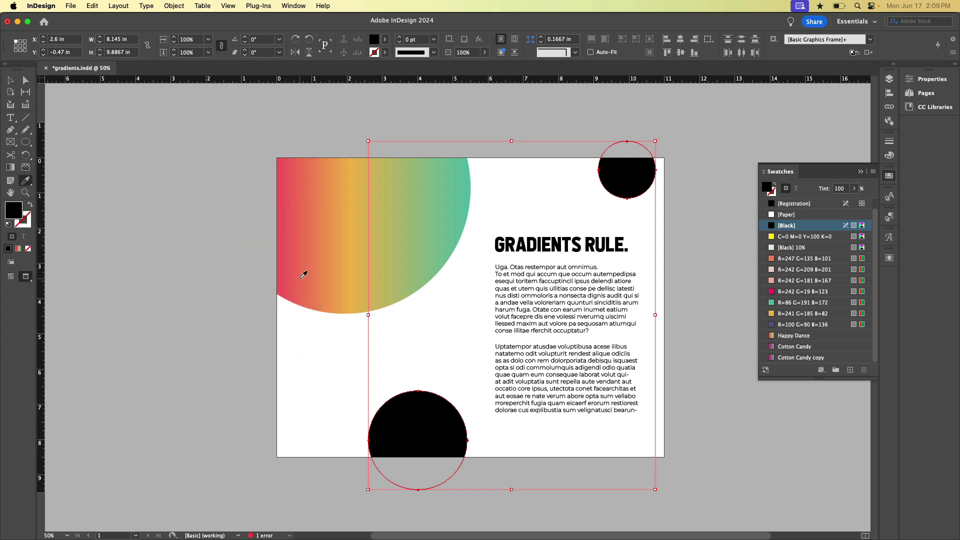
{"action": "left_click", "coordinate": [793, 335]}
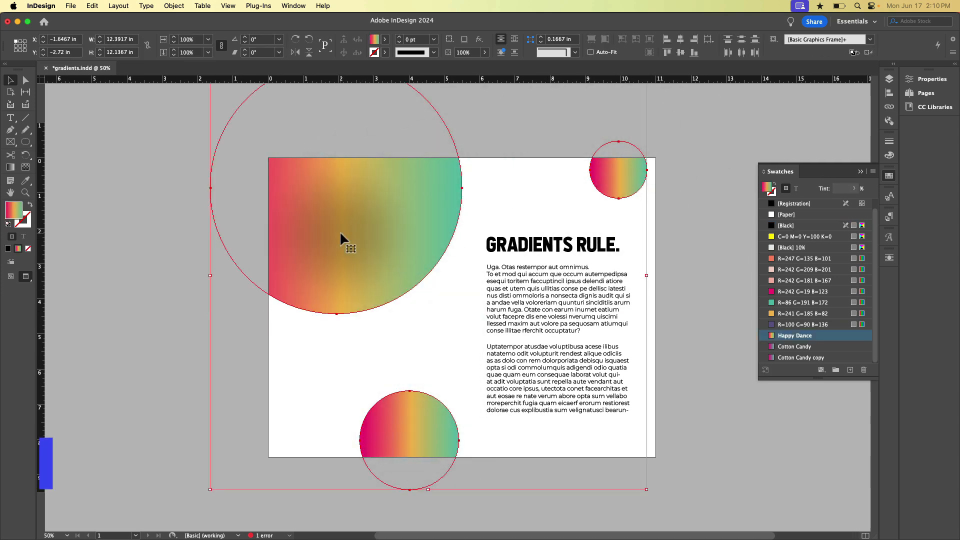
Spread one continuous Happy Dance gradient across all three selected circles with the Gradient tool.
{"action": "key", "text": "g"}
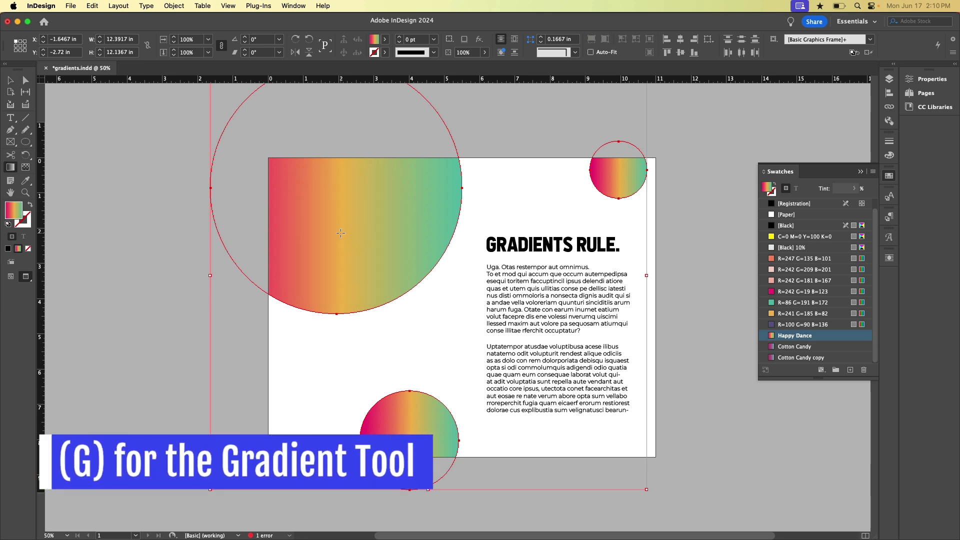
{"action": "left_click", "coordinate": [795, 336]}
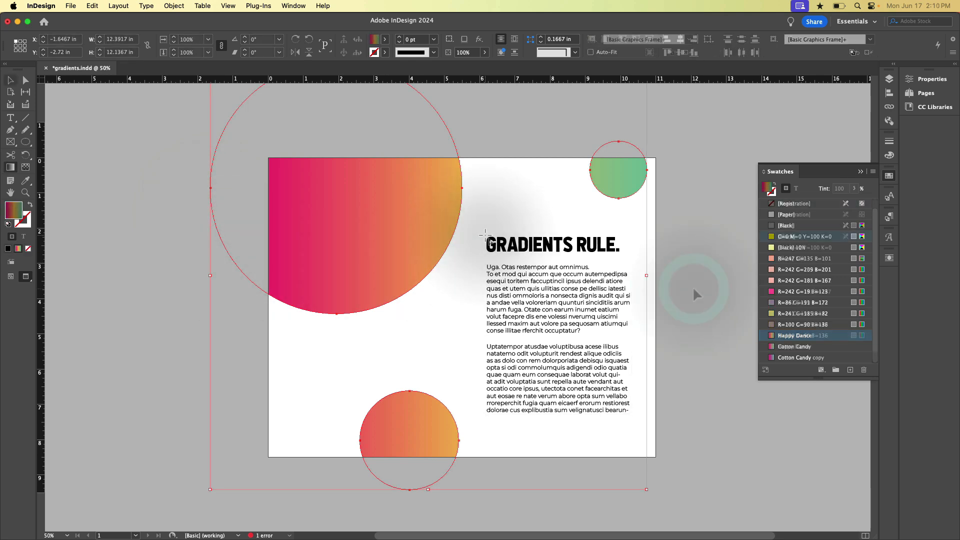
Fill the 'GRADIENTS RULE.' headline text with the Happy Dance gradient swatch.
{"action": "left_click", "coordinate": [551, 245]}
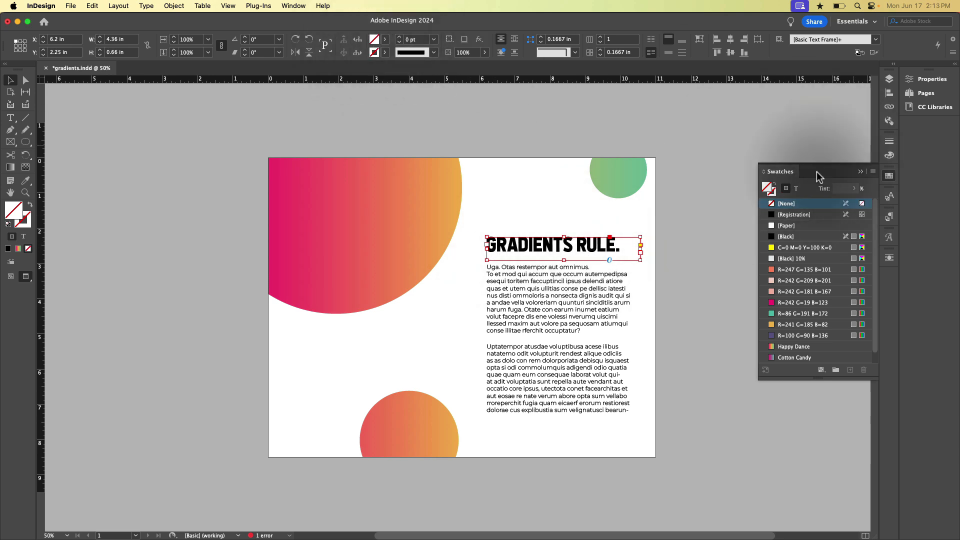
{"action": "mouse_move", "coordinate": [785, 188]}
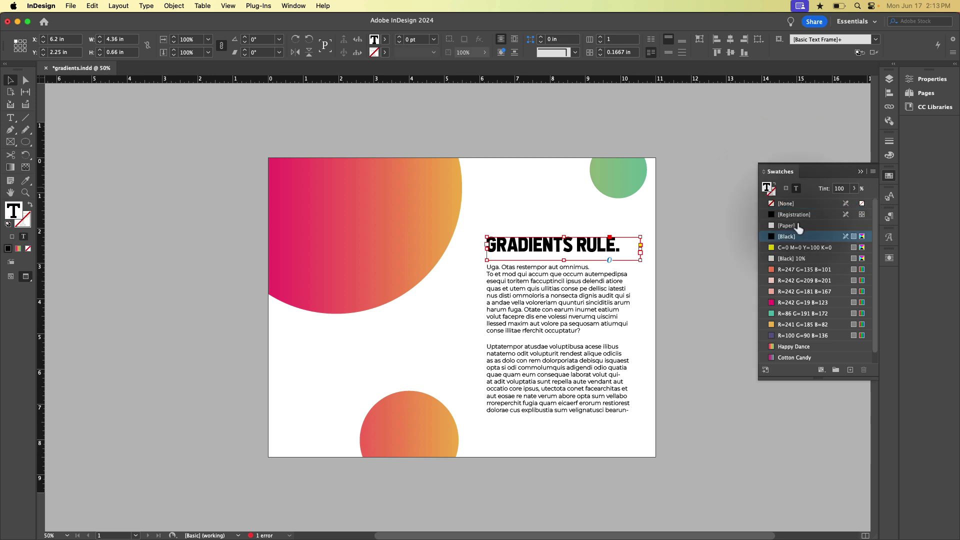
{"action": "left_click", "coordinate": [793, 347]}
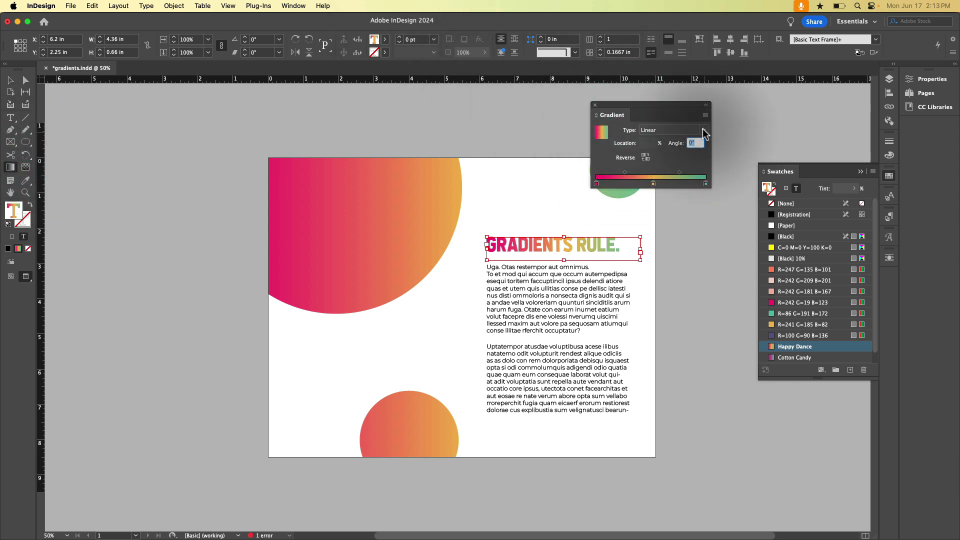
Go to the Angle field of the Gradient panel for the headline's fill.
{"action": "left_click", "coordinate": [670, 130]}
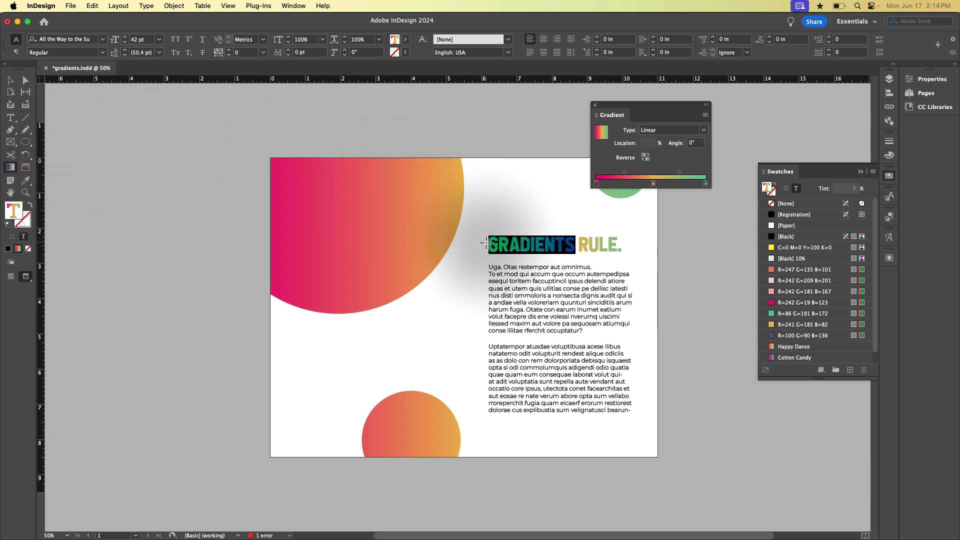
Re-spread the Happy Dance gradient across the 'GRADIENTS RULE.' headline letters.
{"action": "left_click", "coordinate": [531, 244]}
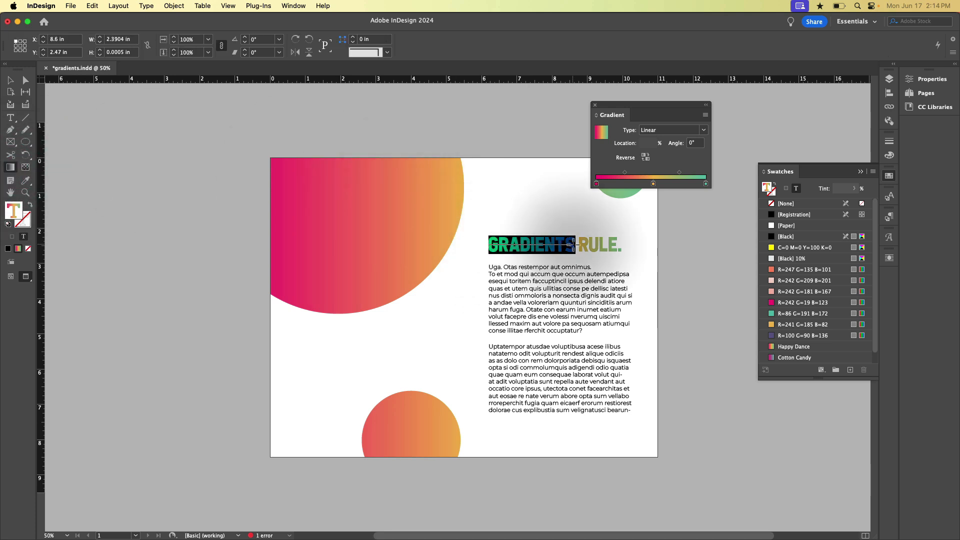